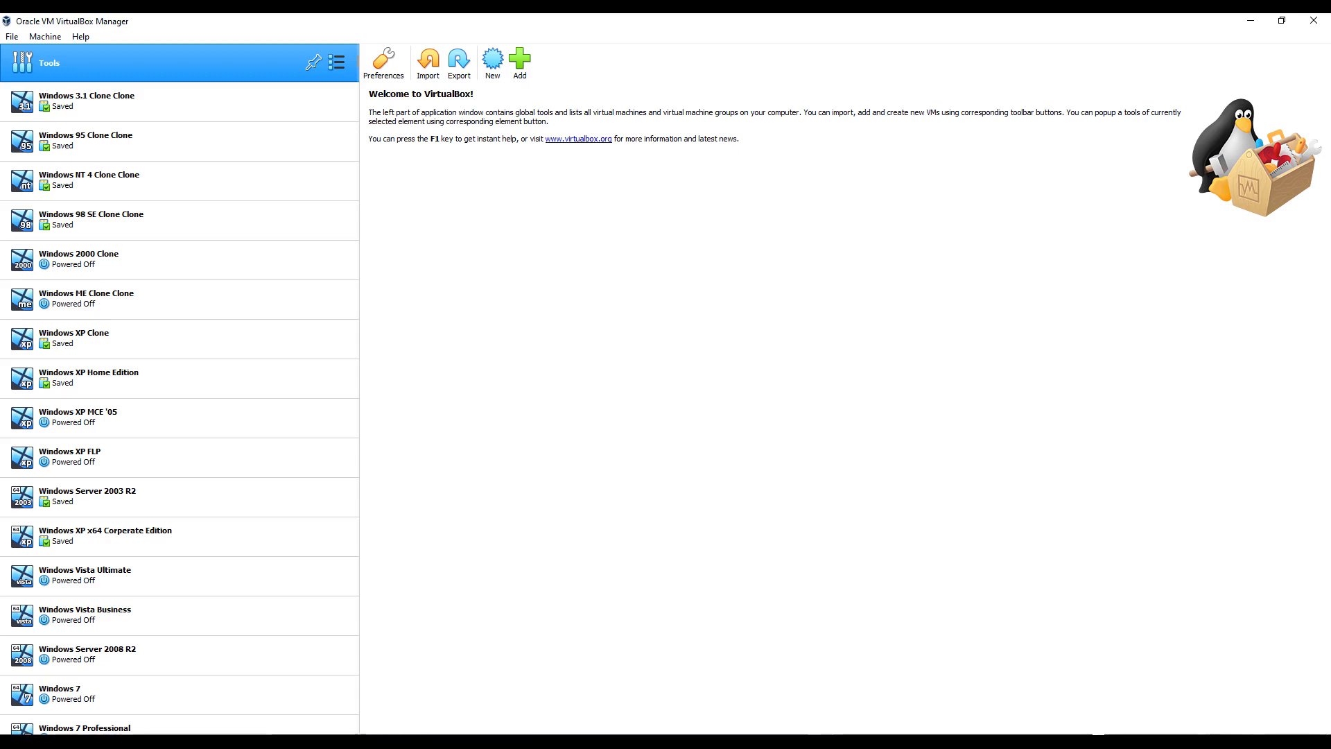
# Import the Whonix-Gateway-XFCE .ova appliance up to its software license agreement.
pyautogui.click(428, 62)
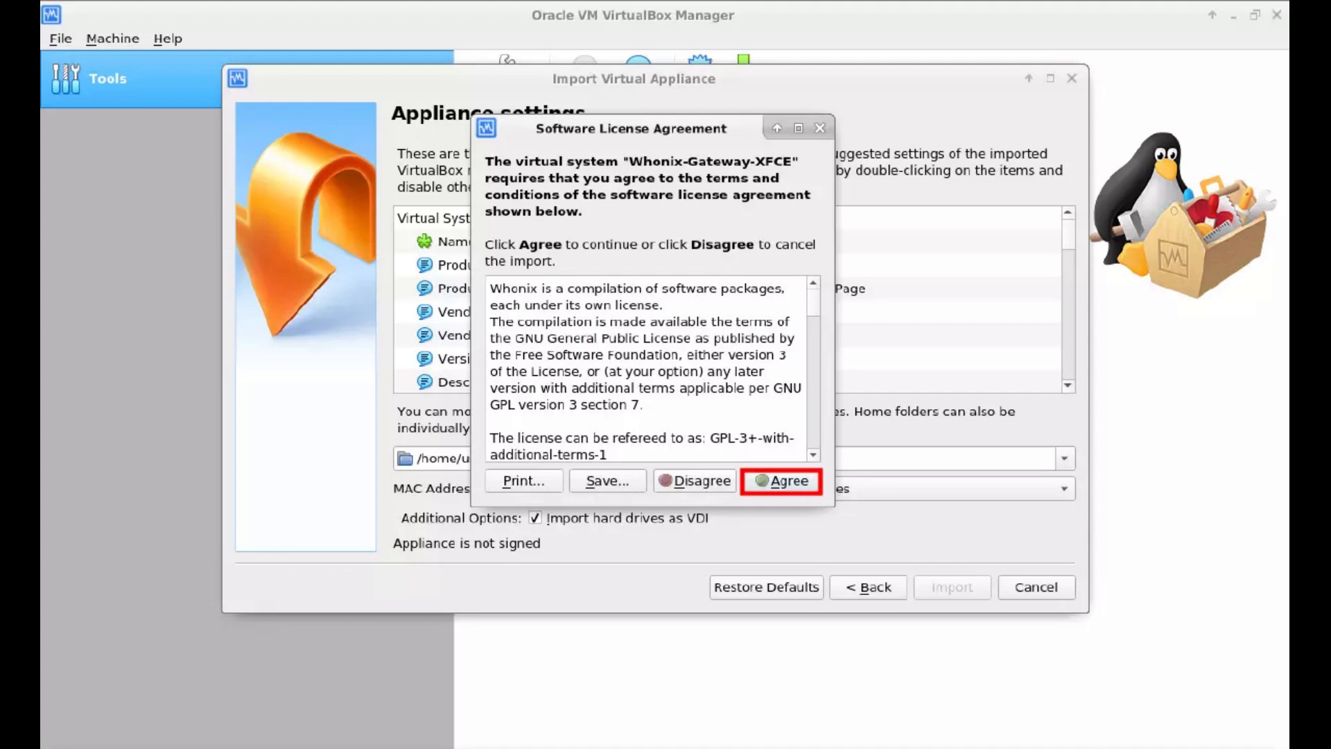
# Agree to the Whonix license, importing Whonix-Gateway-XFCE and Whonix-Workstation-XFCE as powered-off VMs.
pyautogui.click(779, 480)
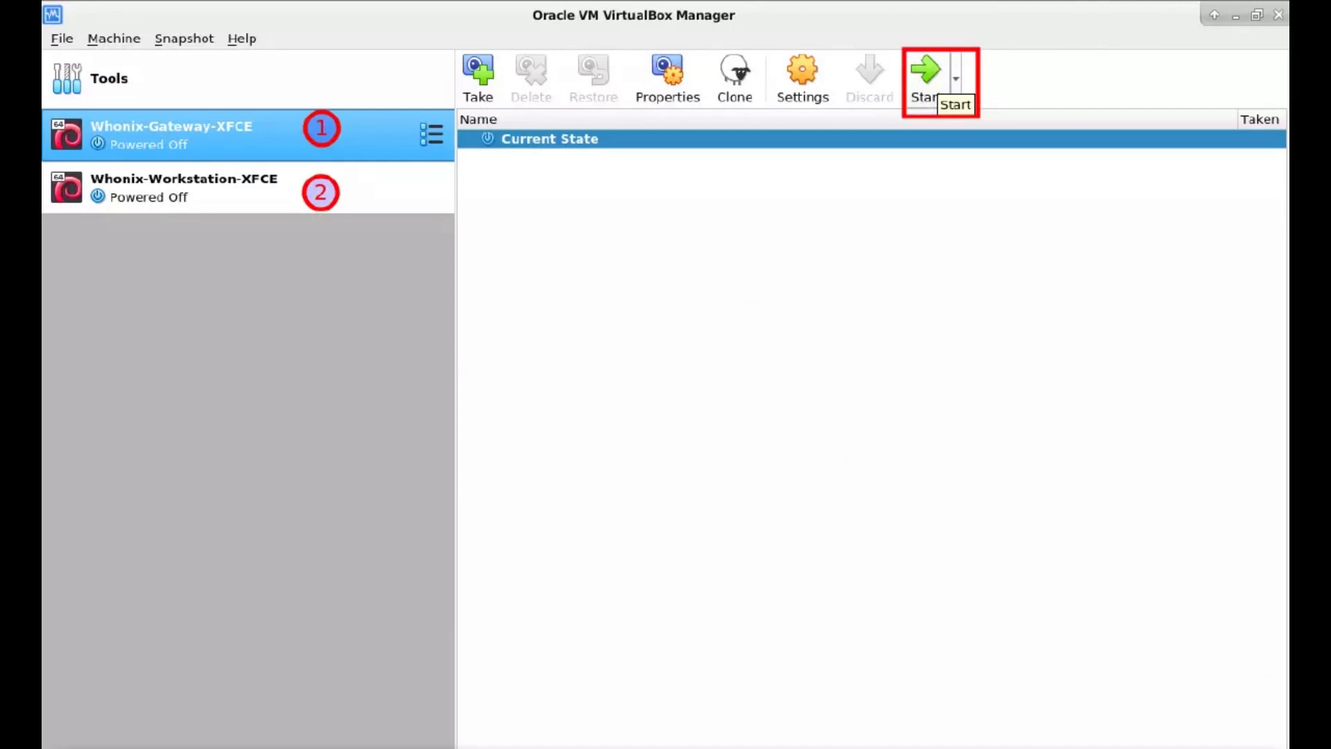